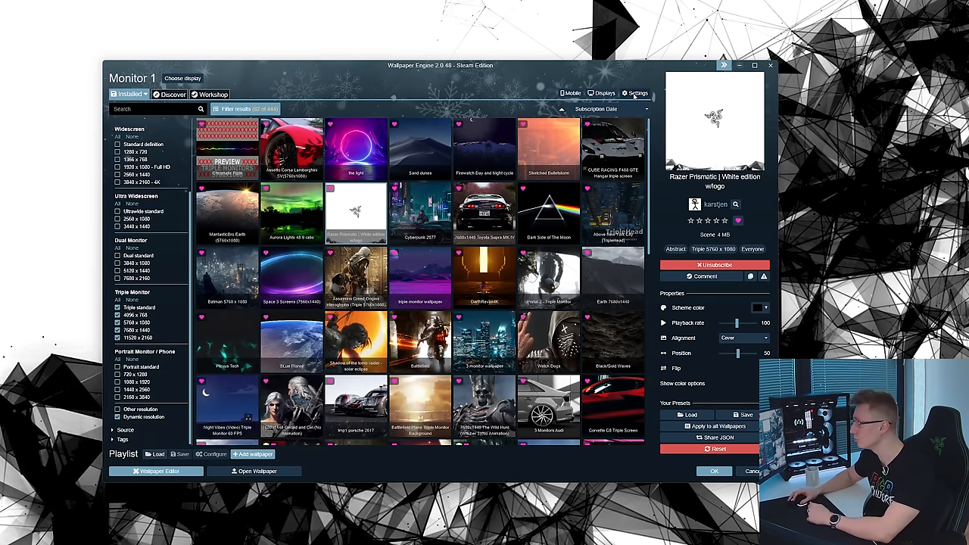
- Enable the Razer Chroma plugin in Wallpaper Engine's plugin settings
left_click(639, 92)
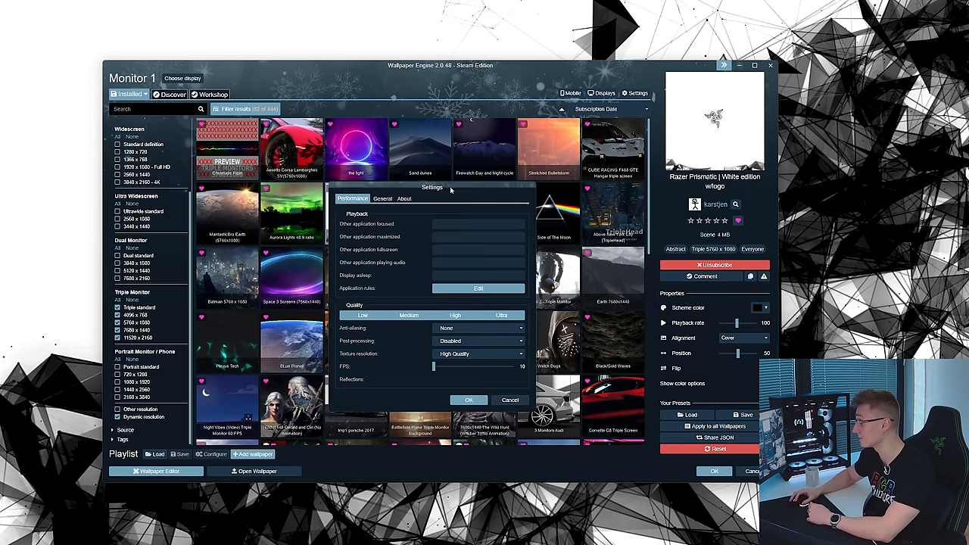
left_click(406, 198)
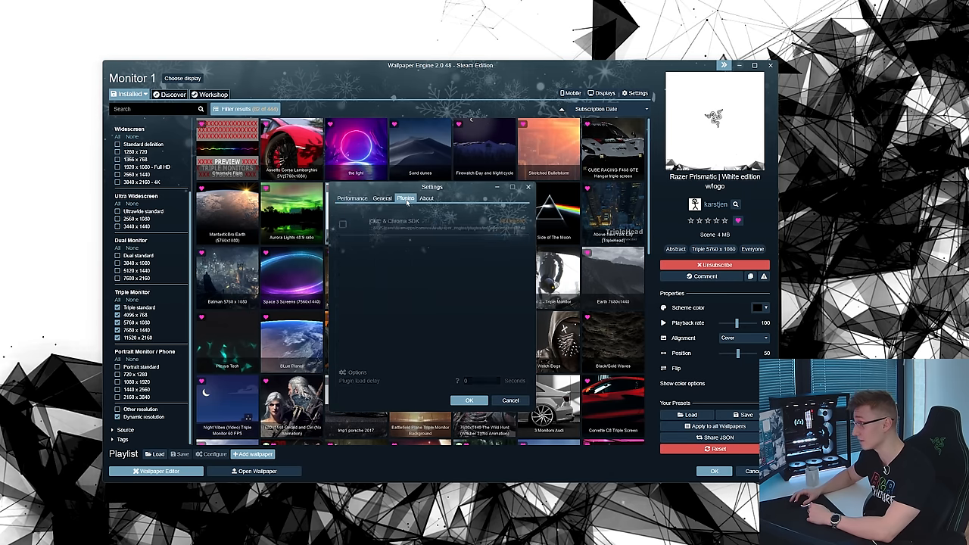
left_click(342, 224)
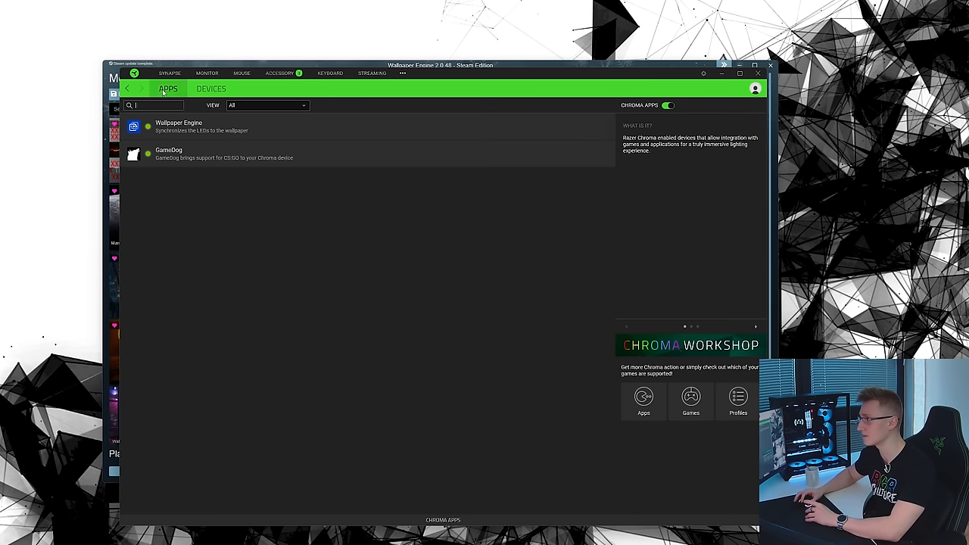
- Confirm Wallpaper Engine is enabled as a Chroma app, then view the connected Chroma devices
left_click(179, 126)
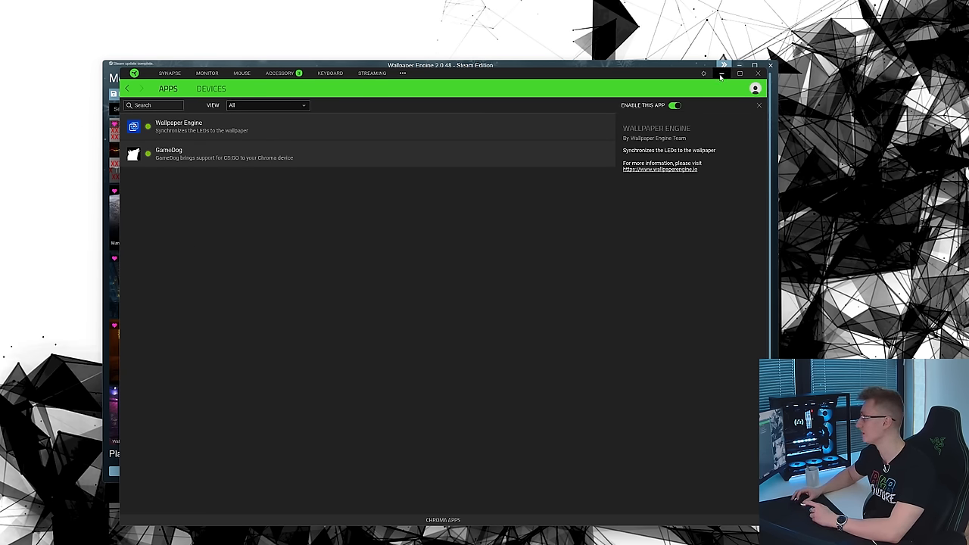
left_click(212, 87)
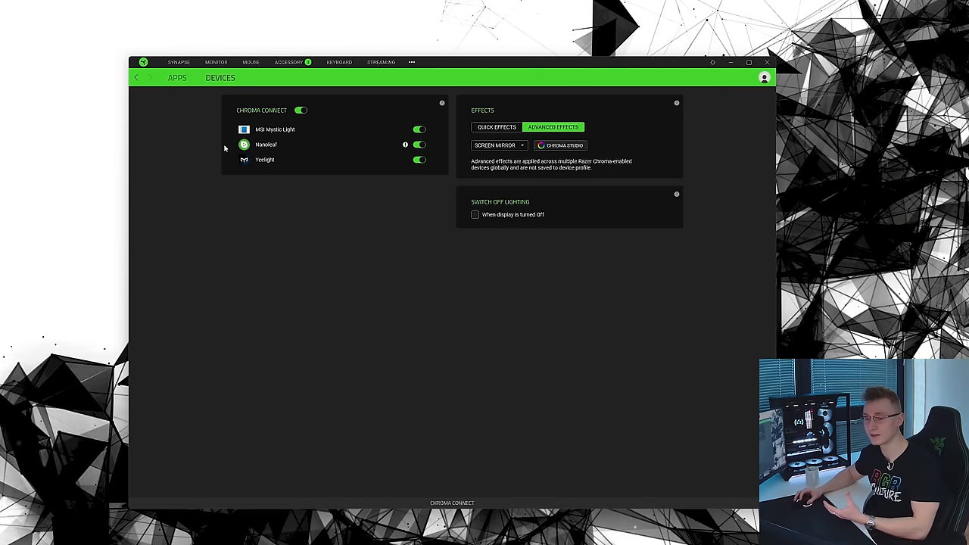
mouse_move(205, 178)
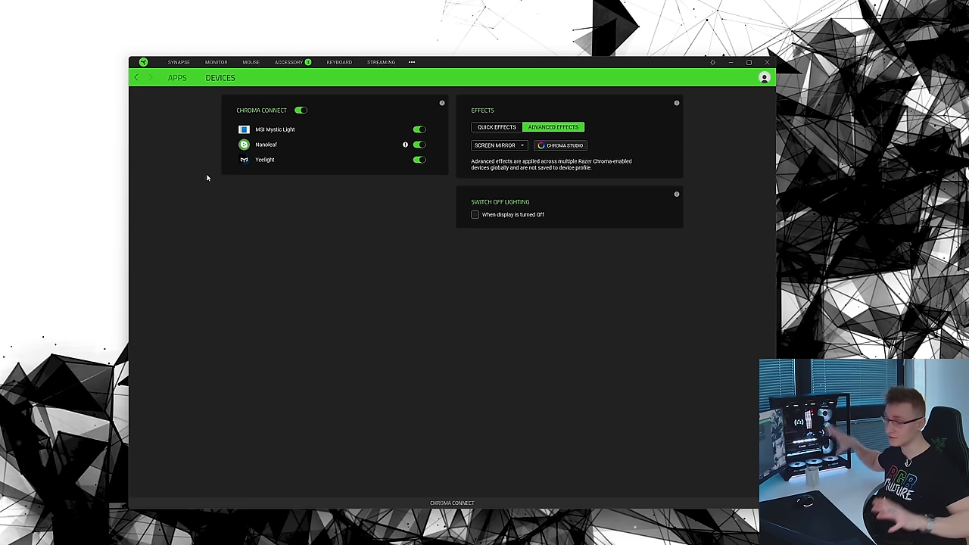
mouse_move(399, 155)
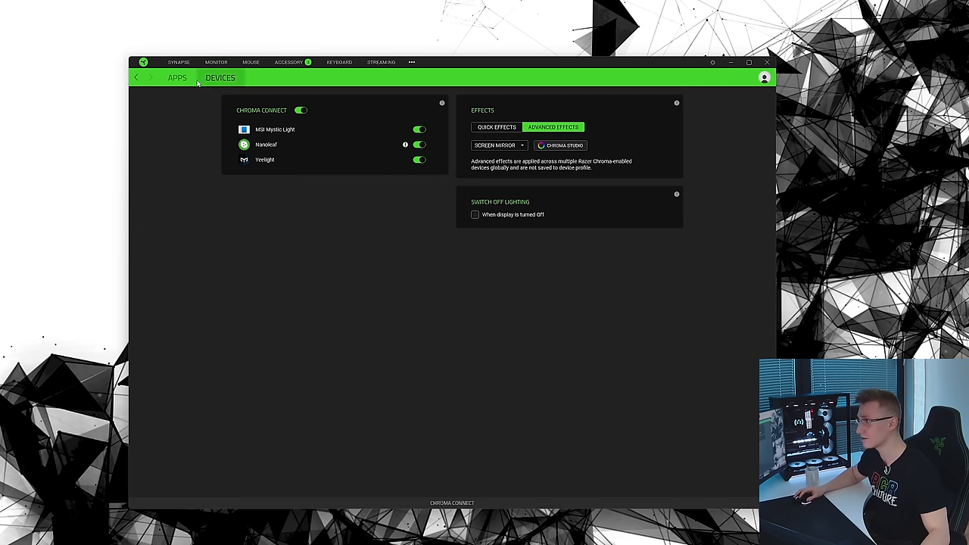
- Review Chroma Studio's Screen Mirror effect from the Synapse modules menu
left_click(177, 77)
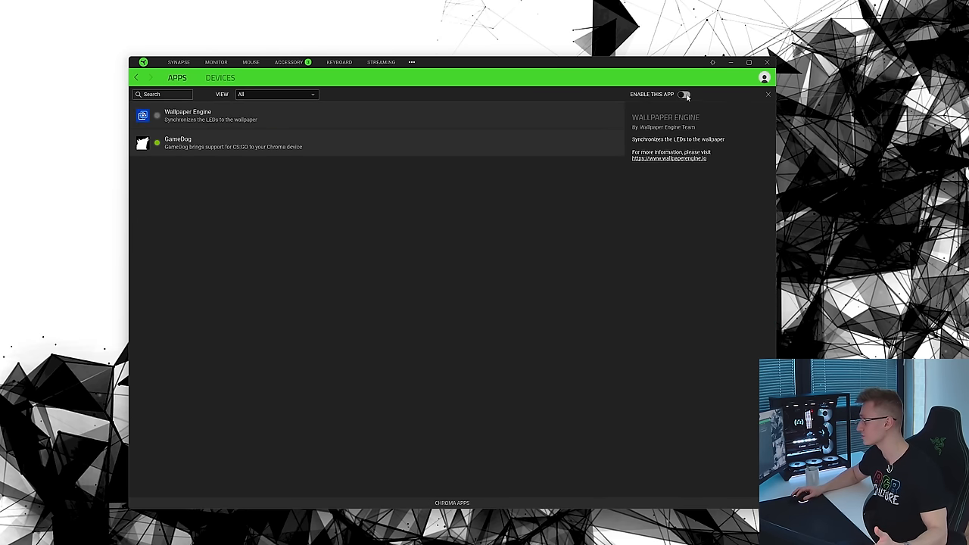
left_click(412, 62)
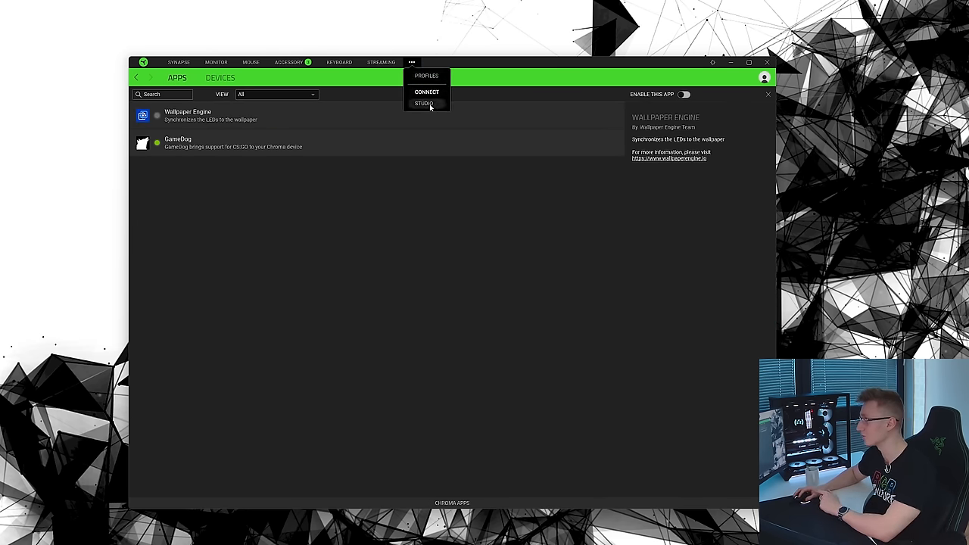
left_click(424, 103)
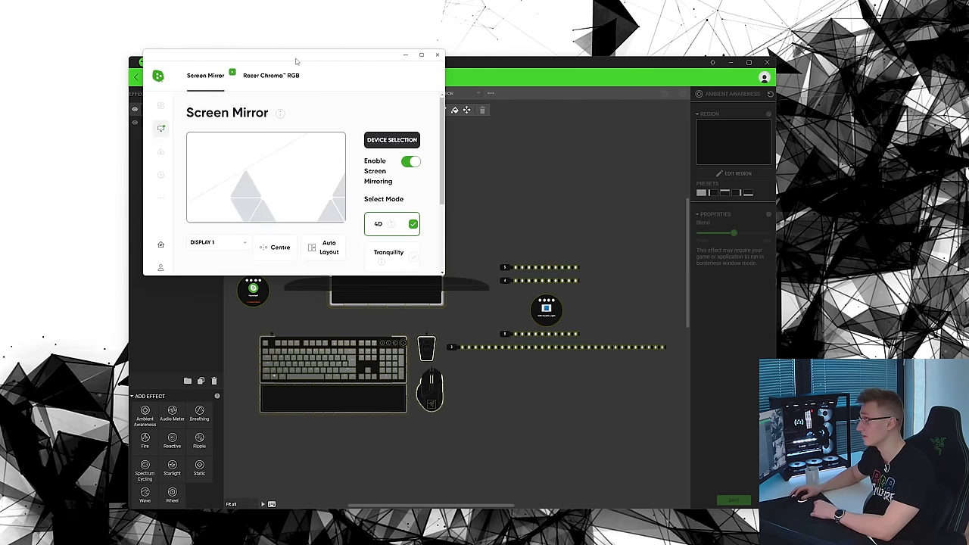
left_click(421, 54)
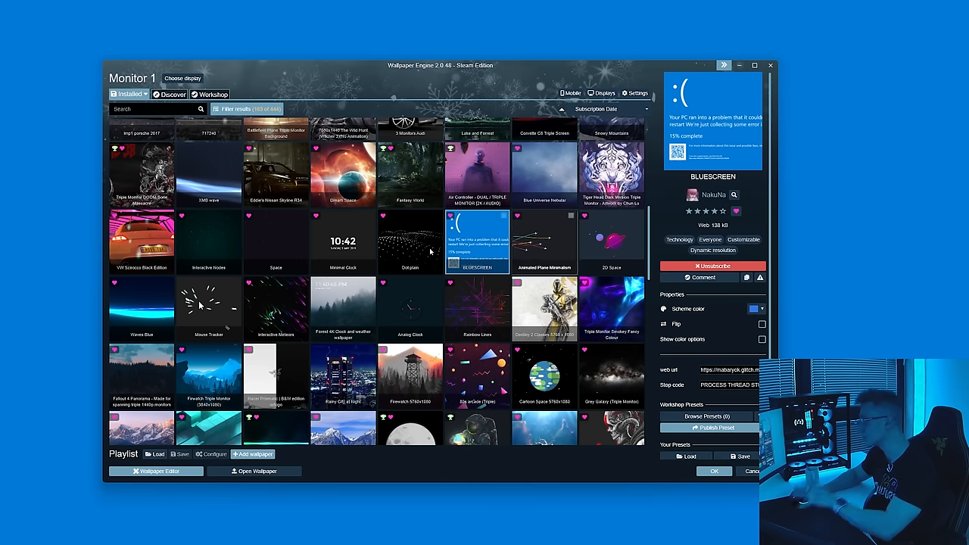
- Apply the Minimal Clock wallpaper in Wallpaper Engine's library
left_click(342, 242)
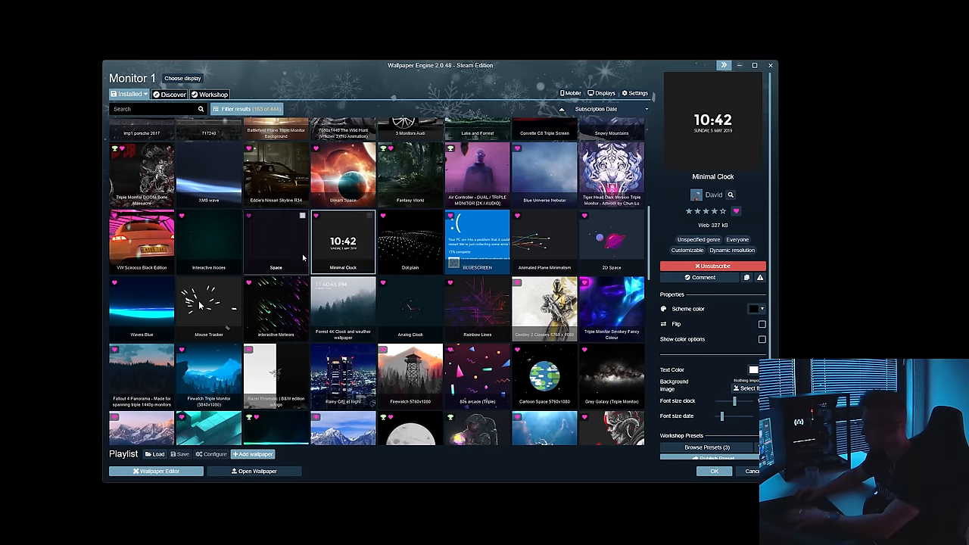